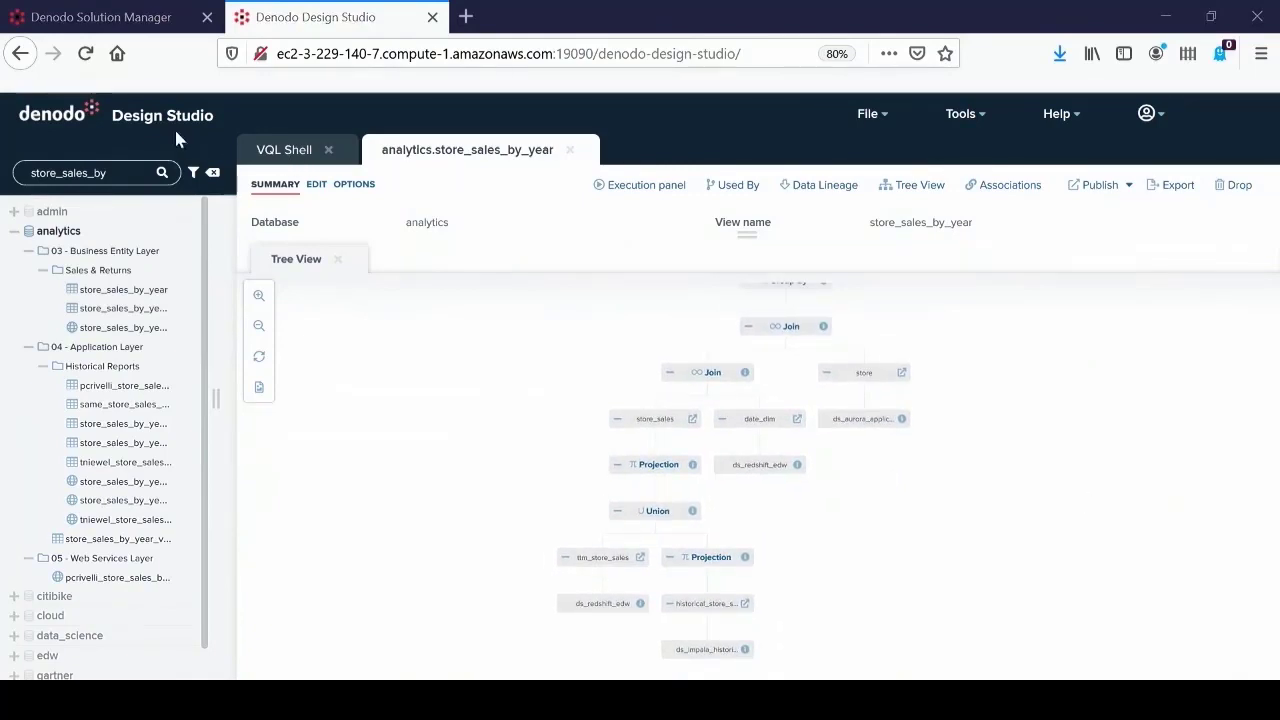
In the VQL Shell, enter a query summing sales by d_year and s_store_name with summary_rewrite off
click(284, 149)
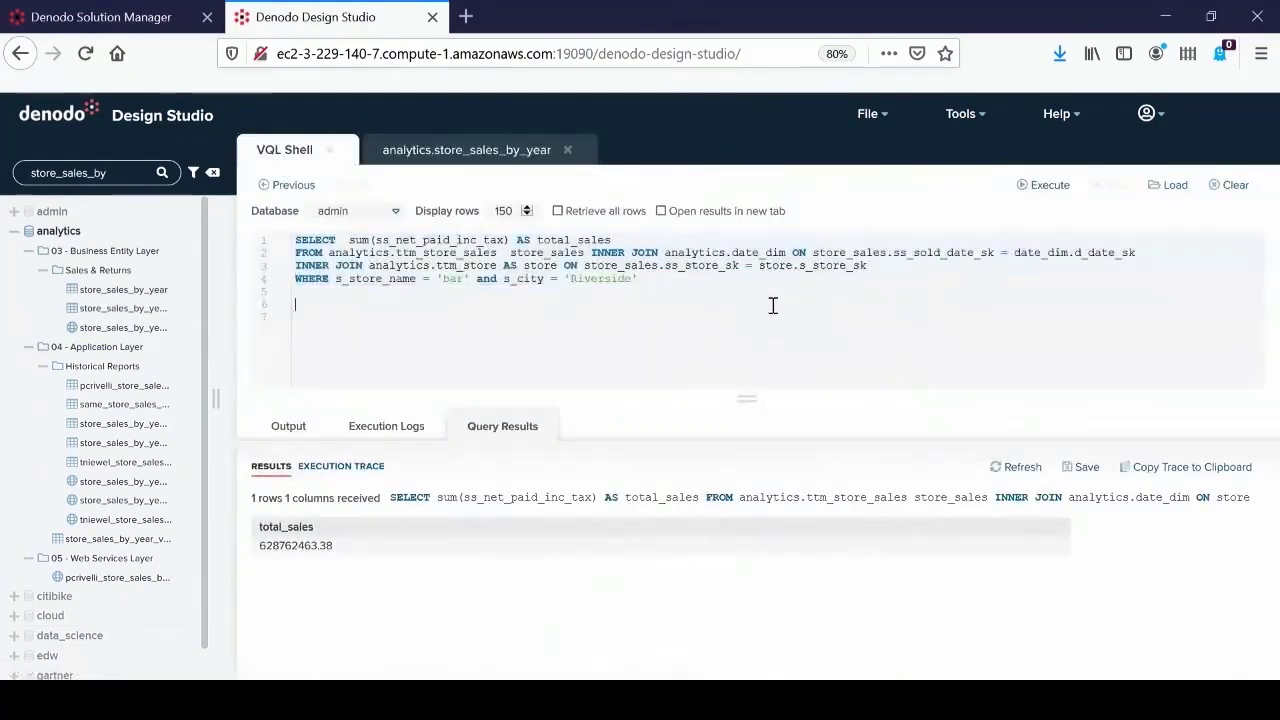
click(1227, 184)
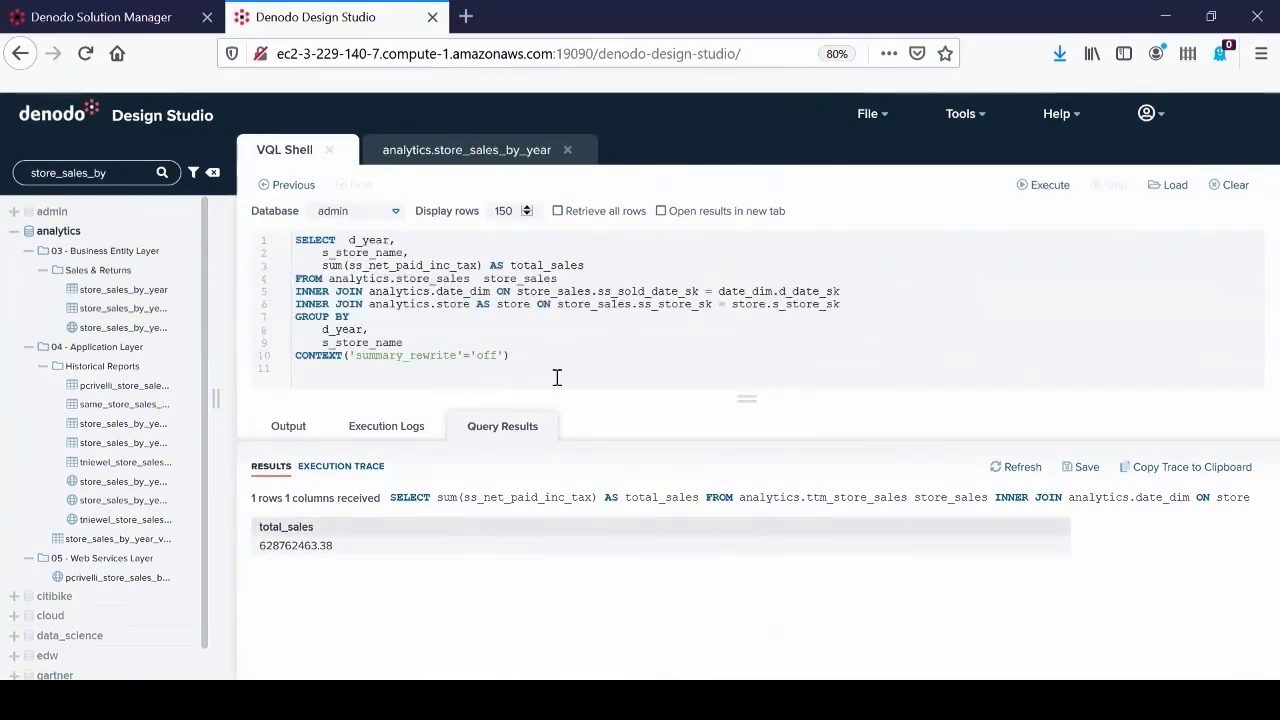
double_click(400, 355)
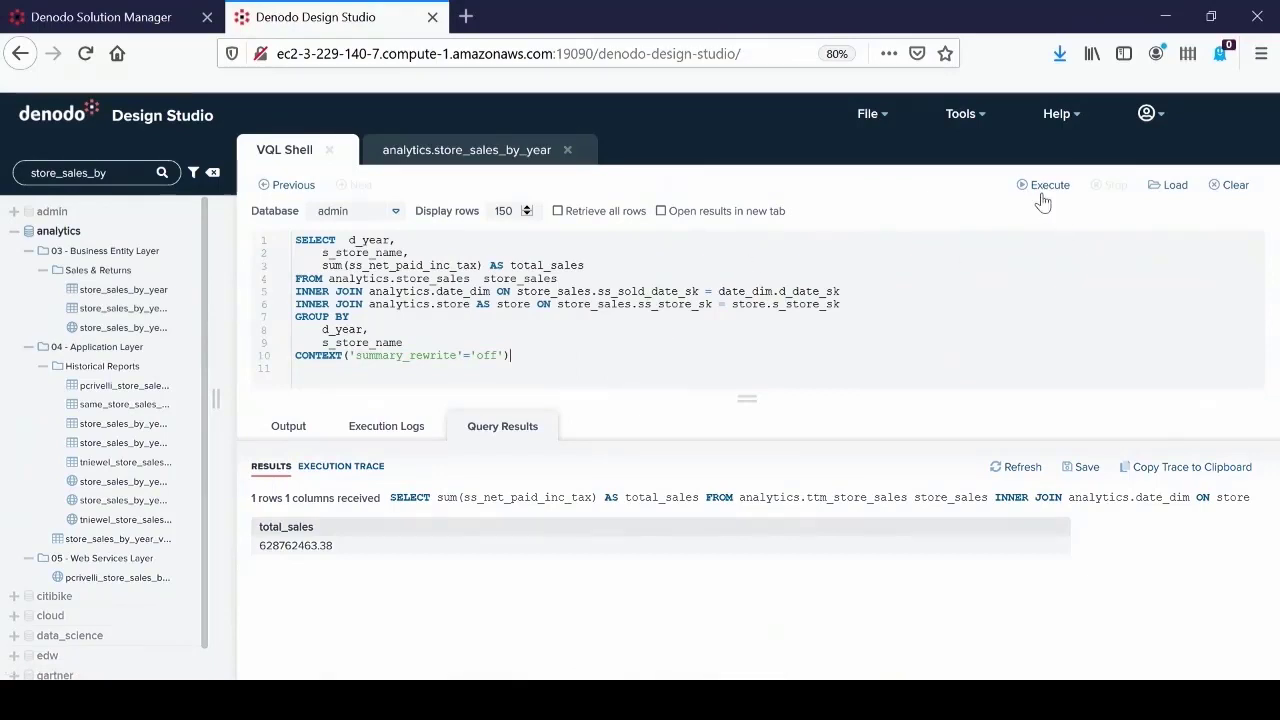
Execute the yearly store sales query with summary rewrite off, getting 66 rows
click(1043, 184)
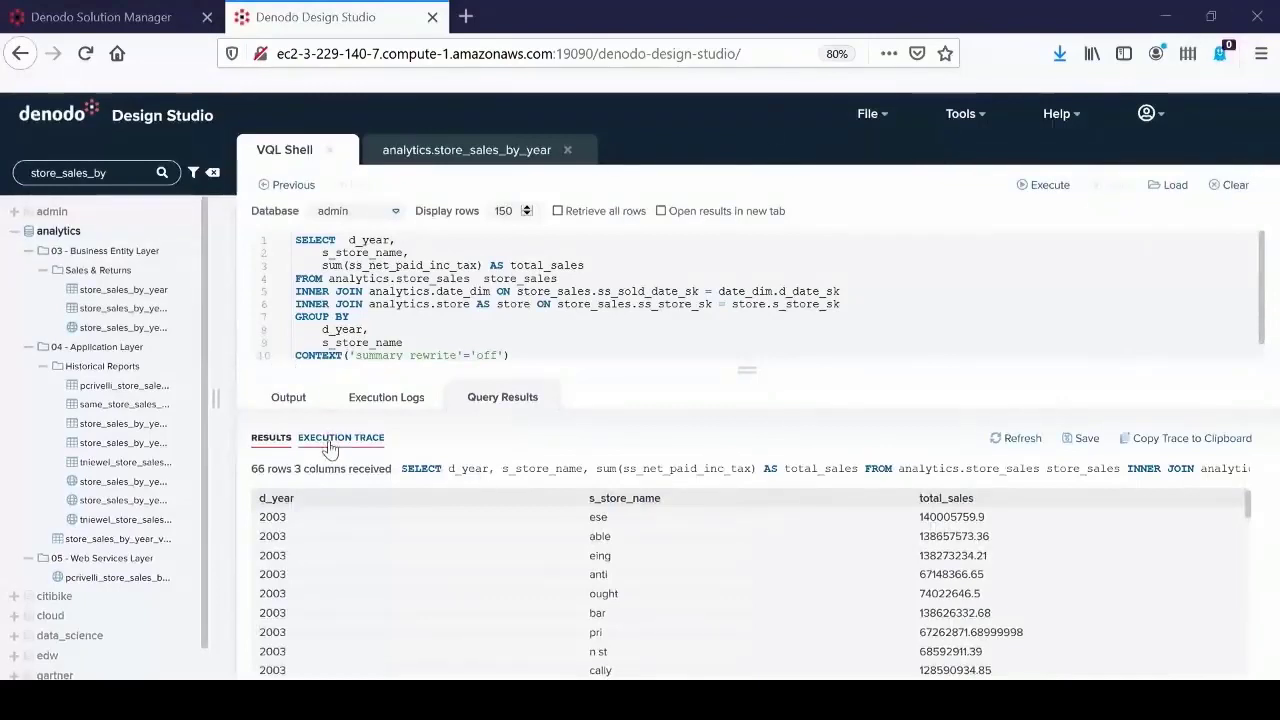
Show the execution trace and expand a JDBC route's Advanced Properties to see its Impala SQL
click(341, 437)
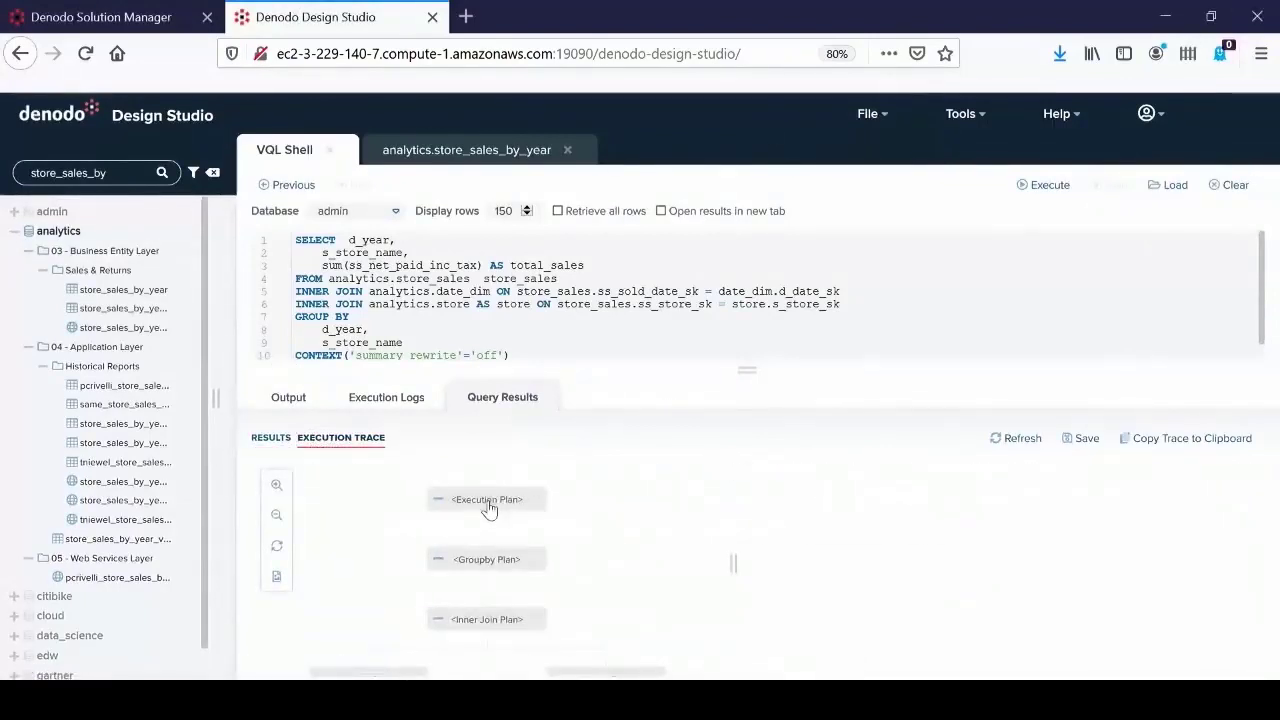
click(487, 499)
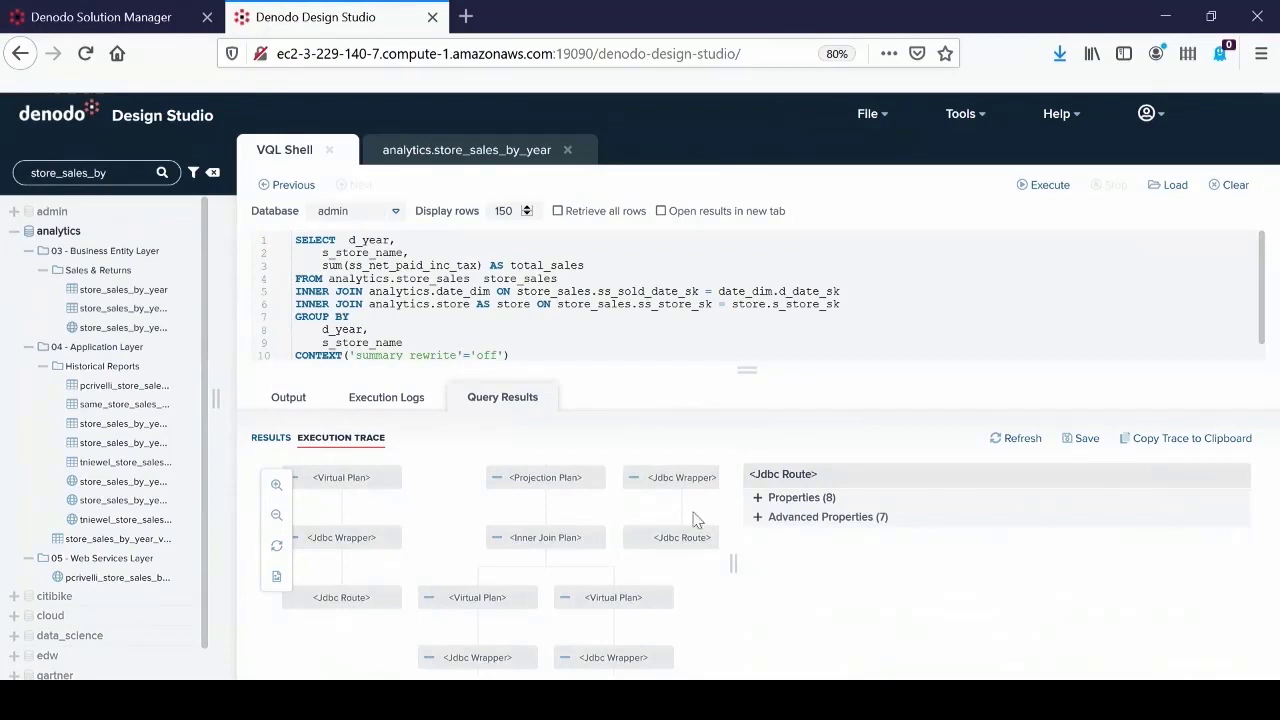
click(758, 517)
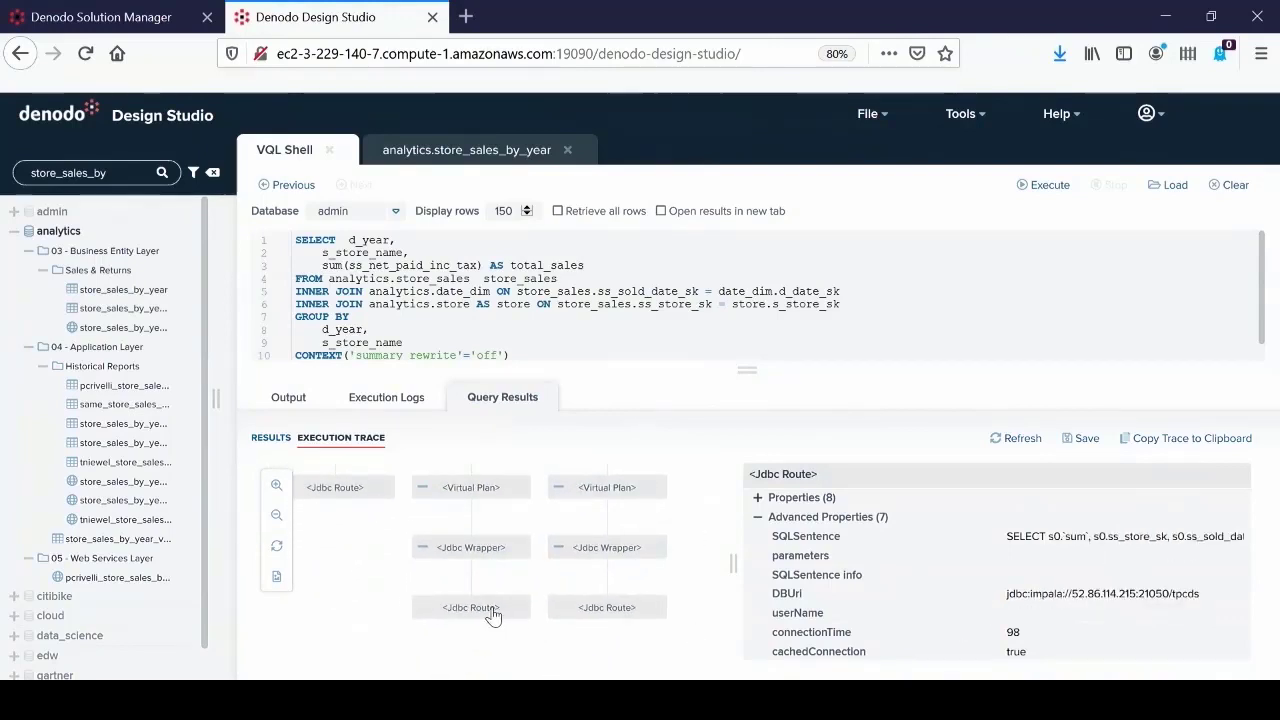
mouse_move(570, 600)
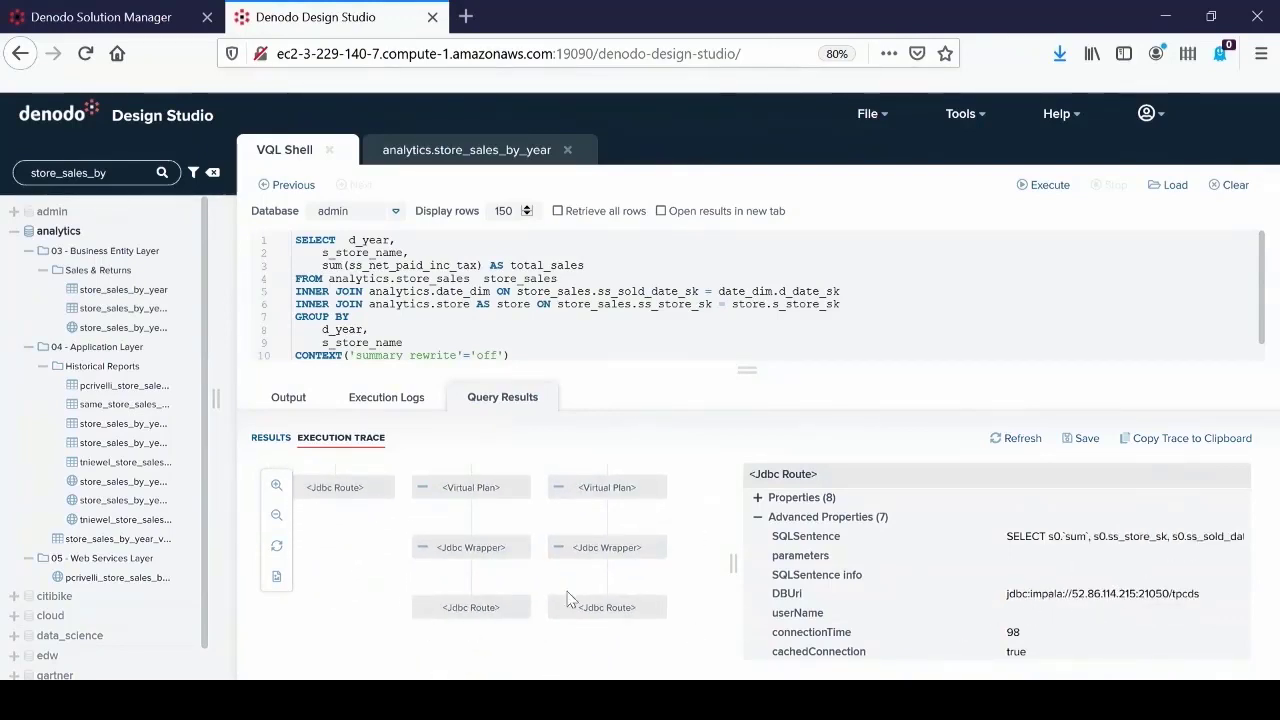
mouse_move(712, 497)
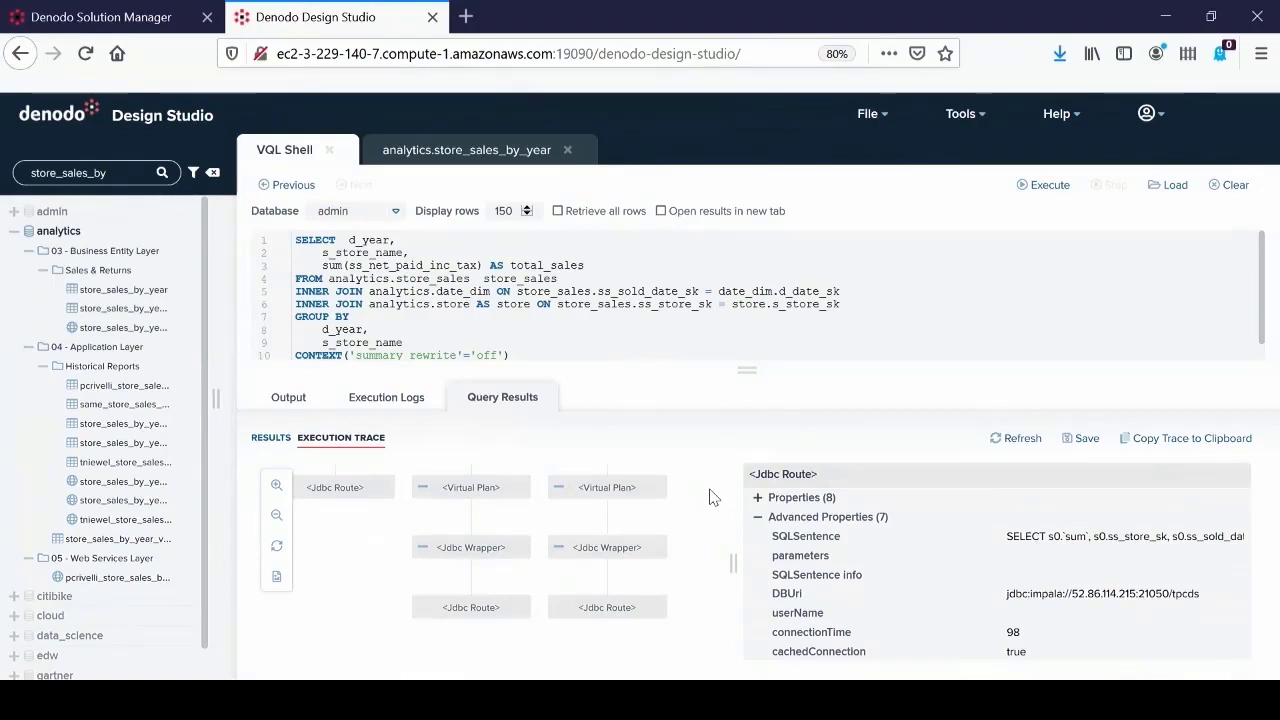
mouse_move(445, 389)
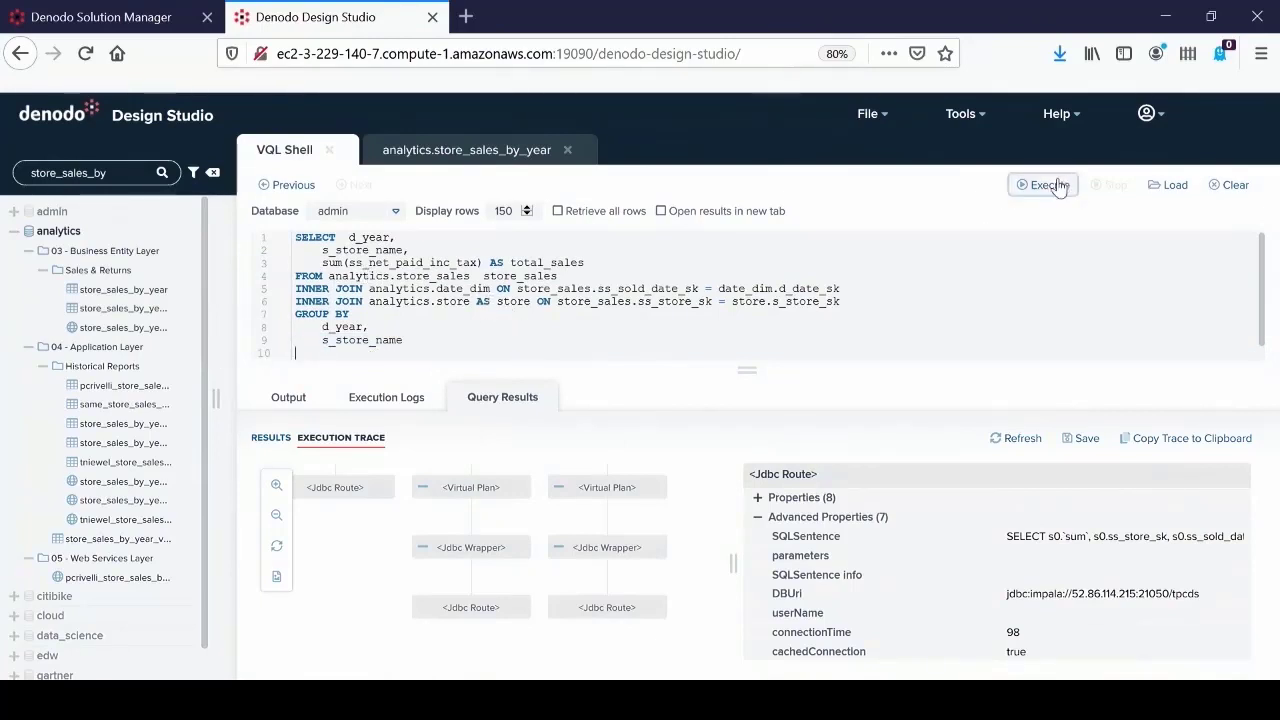
Rerun the sales query without the CONTEXT clause and show its execution trace
click(1043, 184)
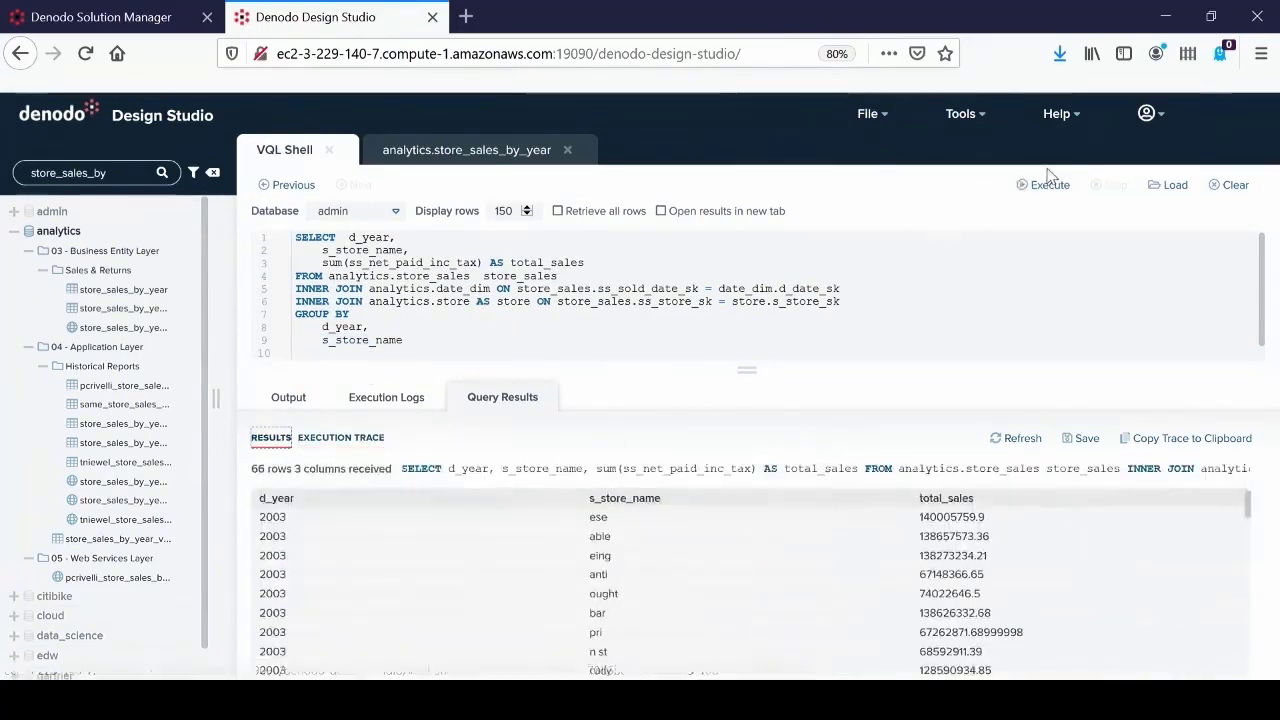
click(1043, 184)
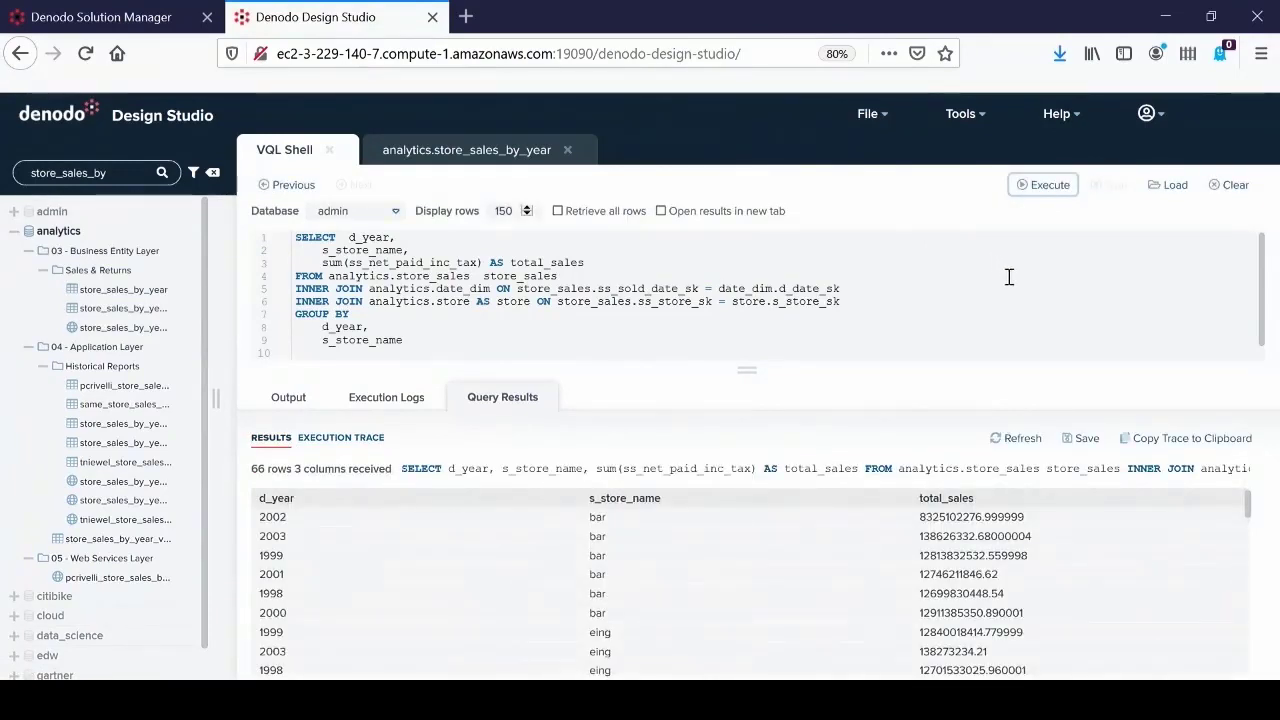
click(341, 437)
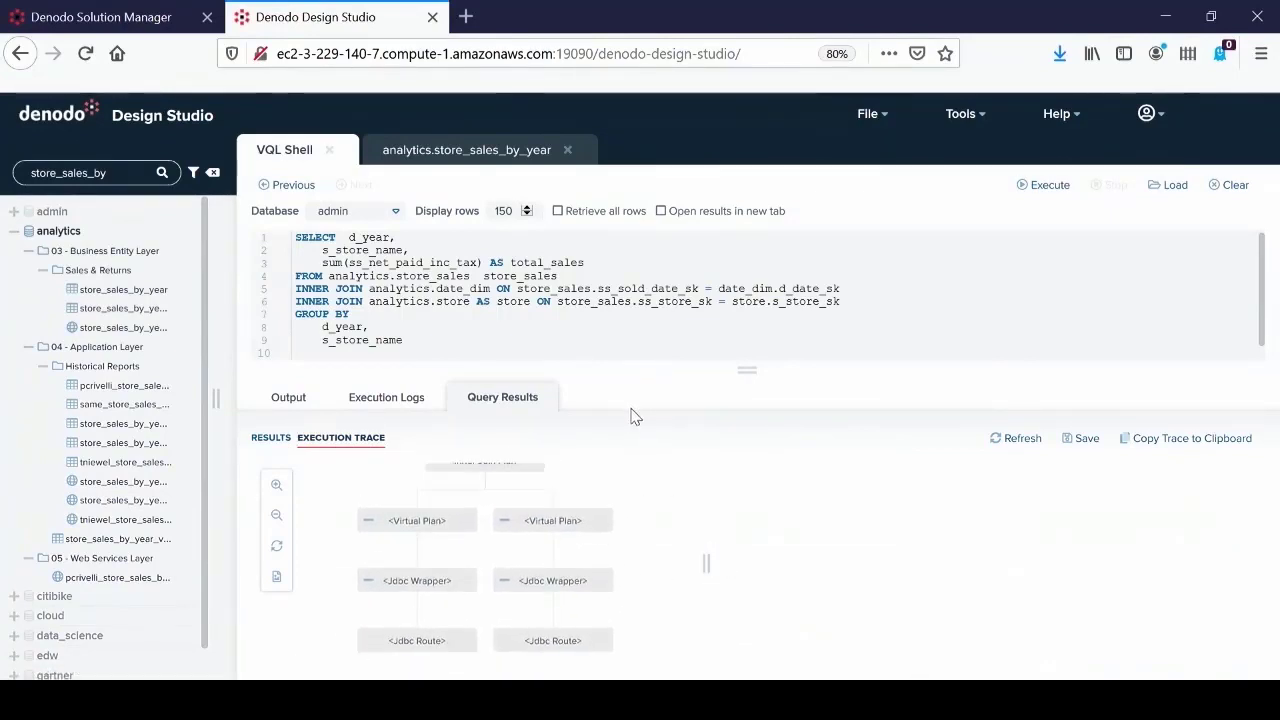
mouse_move(560, 502)
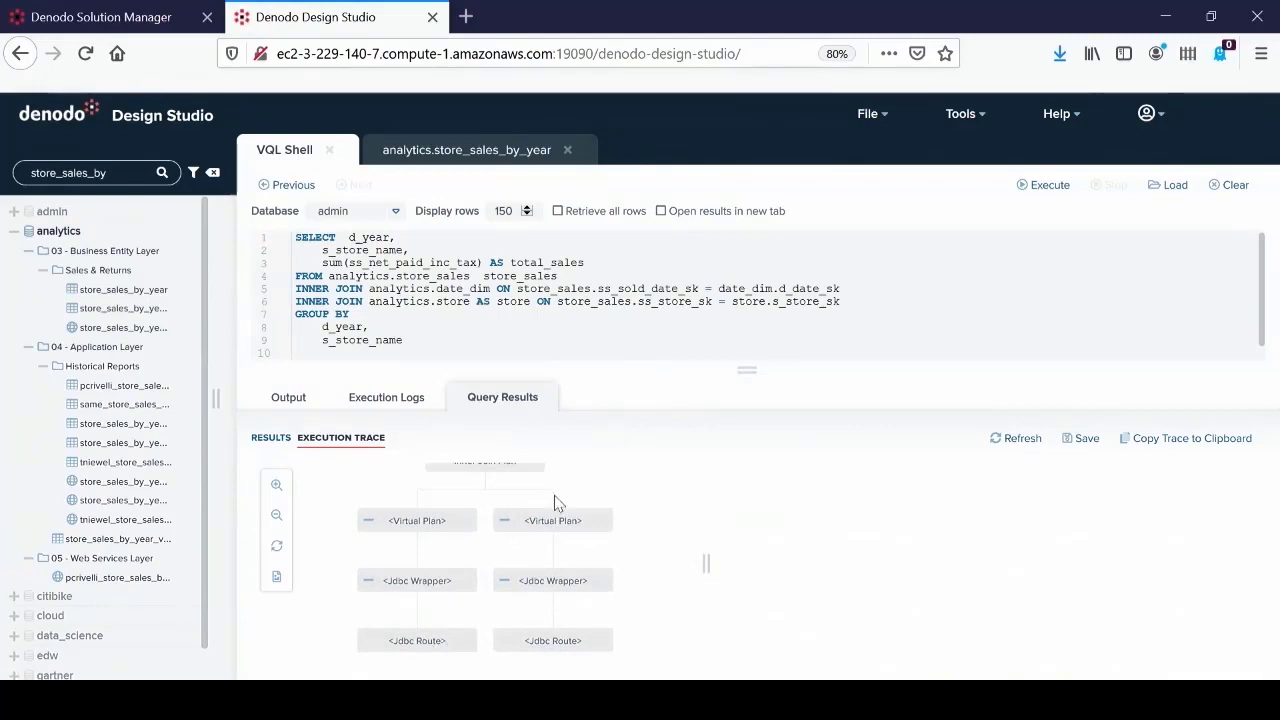
Inspect both JDBC routes' DBUri, revealing Redshift and Aurora MySQL data sources
click(552, 640)
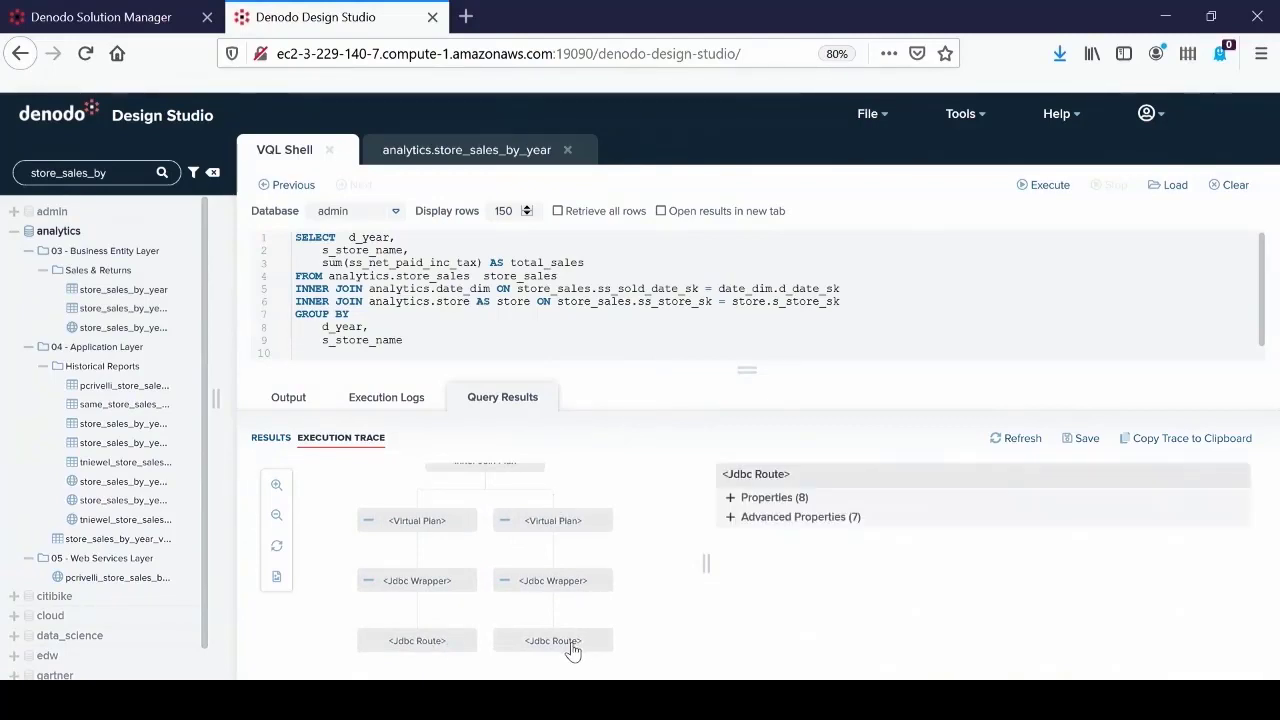
click(731, 517)
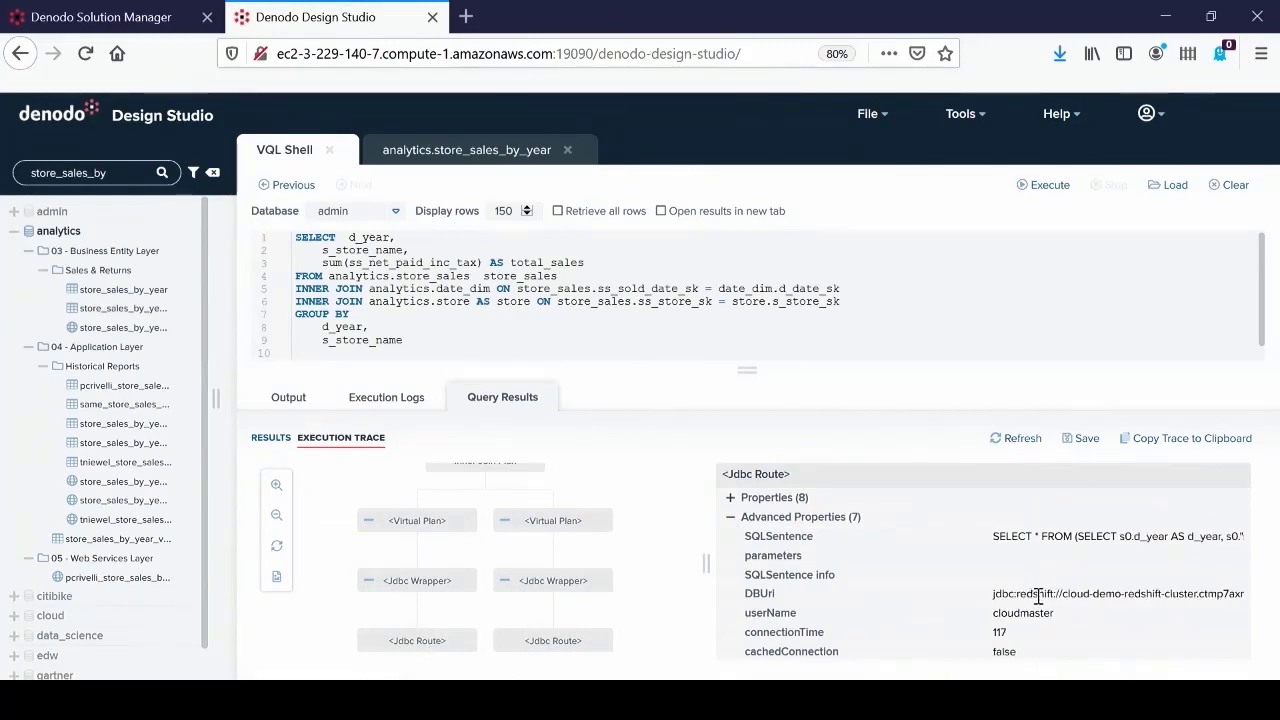
mouse_move(1040, 593)
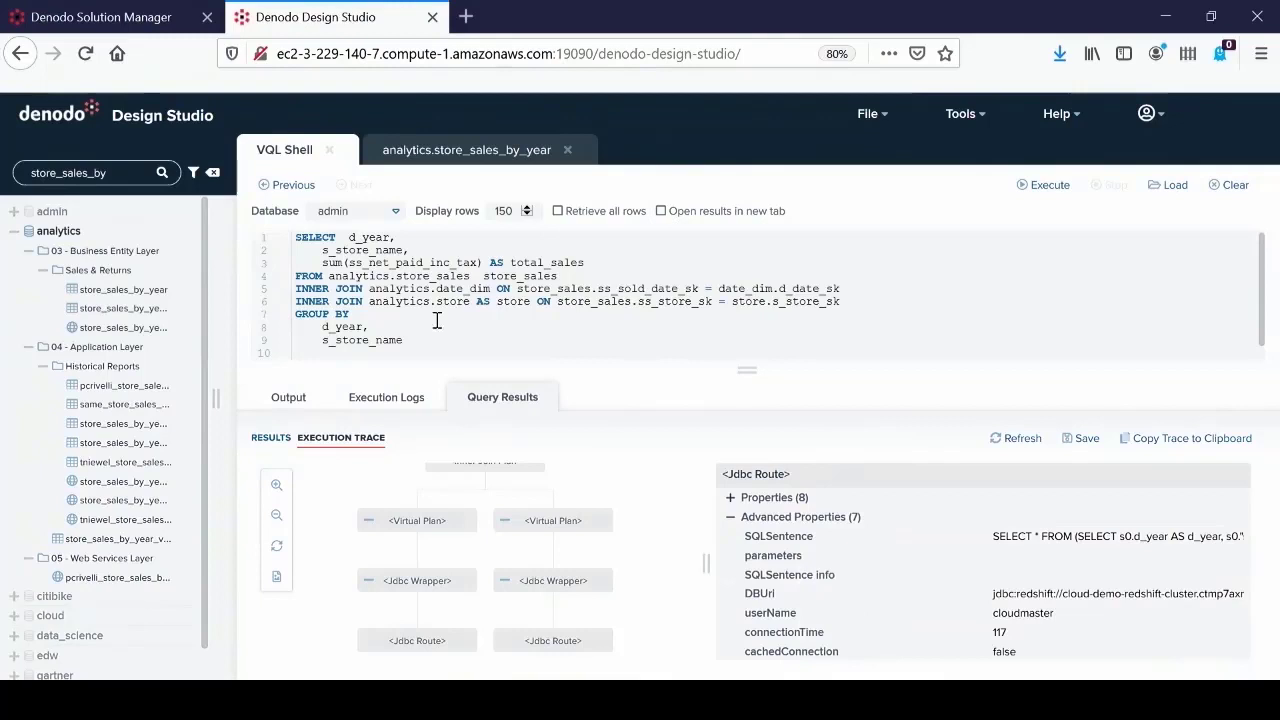
click(553, 640)
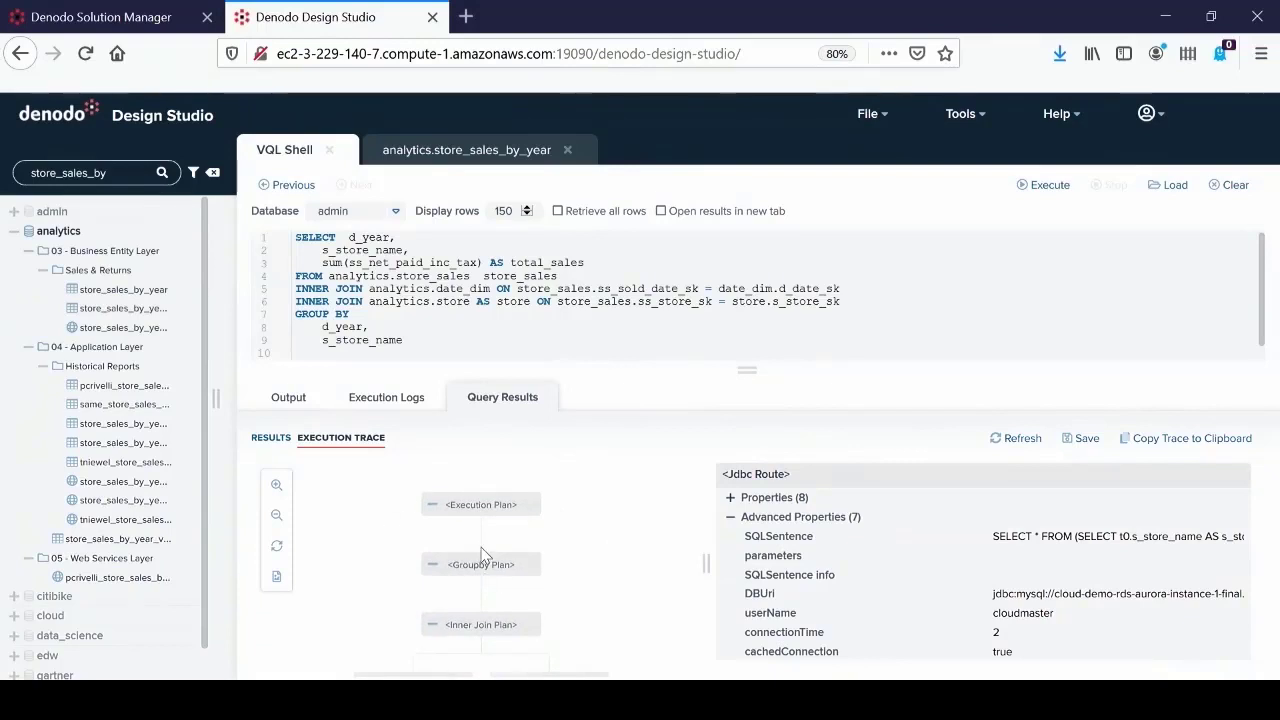
Confirm Summary Rewrite and 475 ms in the plan, then enter the Riverside 'bar' store sales query
click(481, 504)
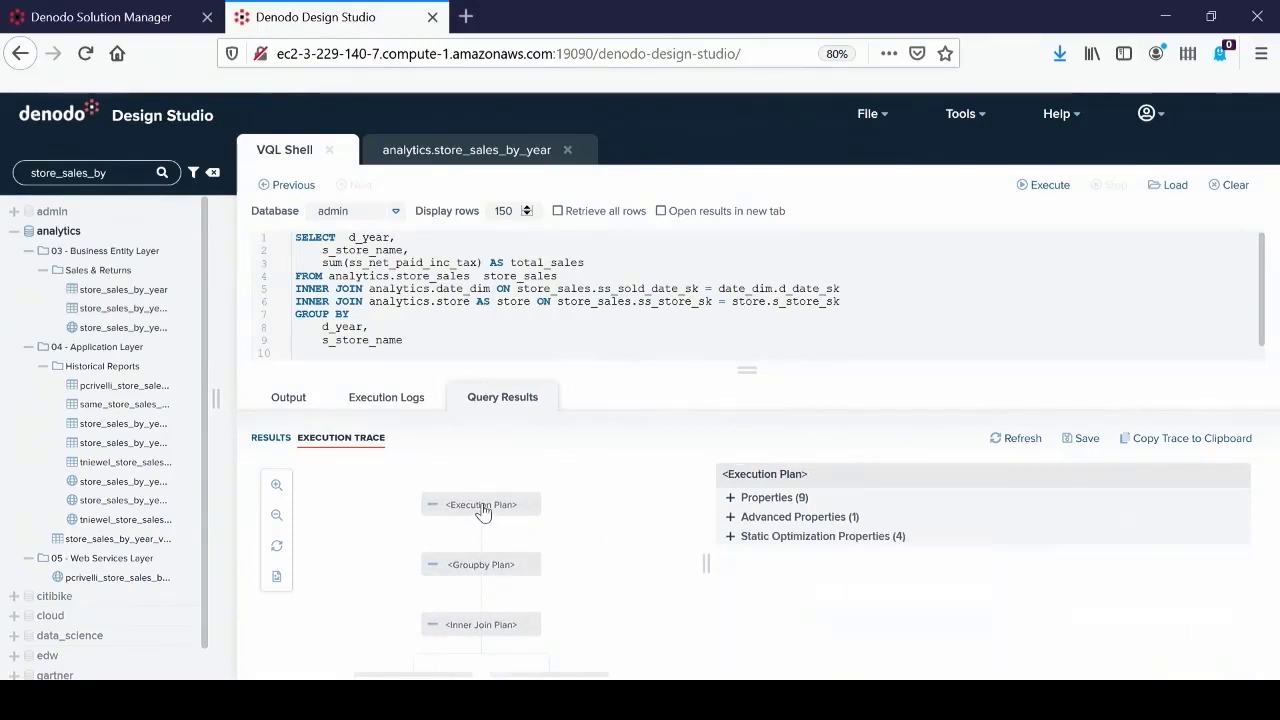
click(730, 517)
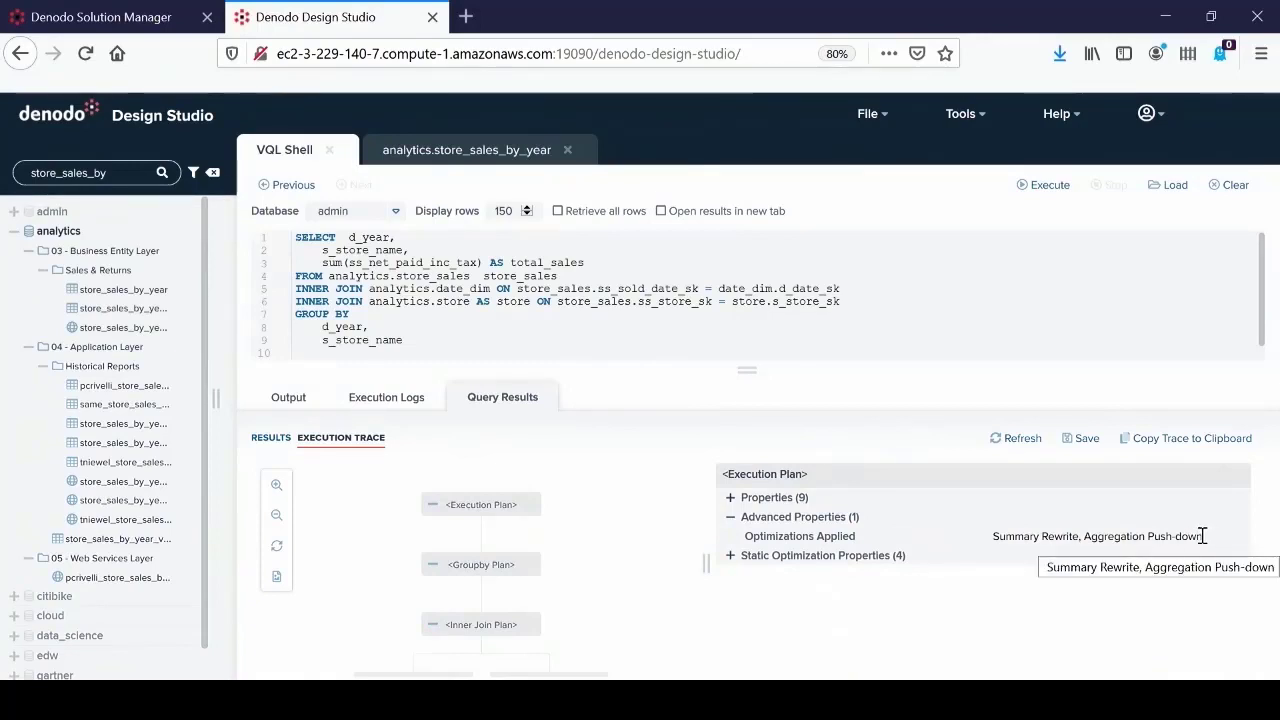
mouse_move(1050, 540)
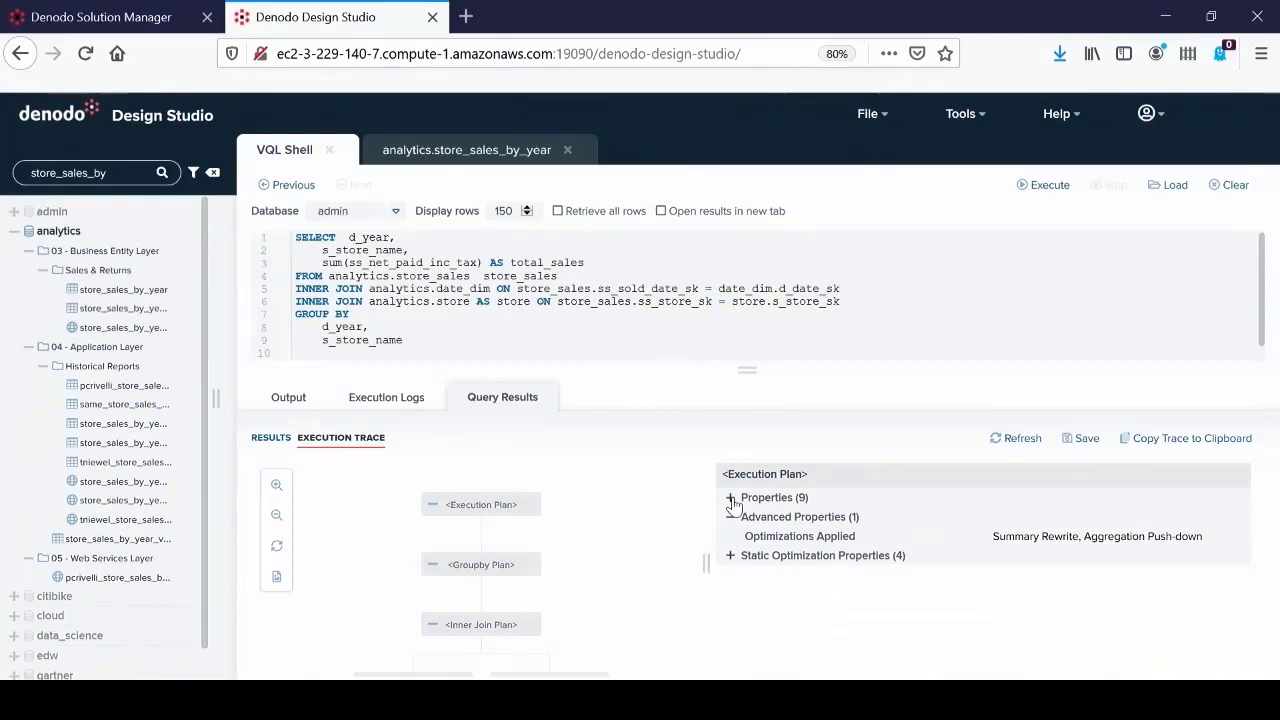
click(732, 497)
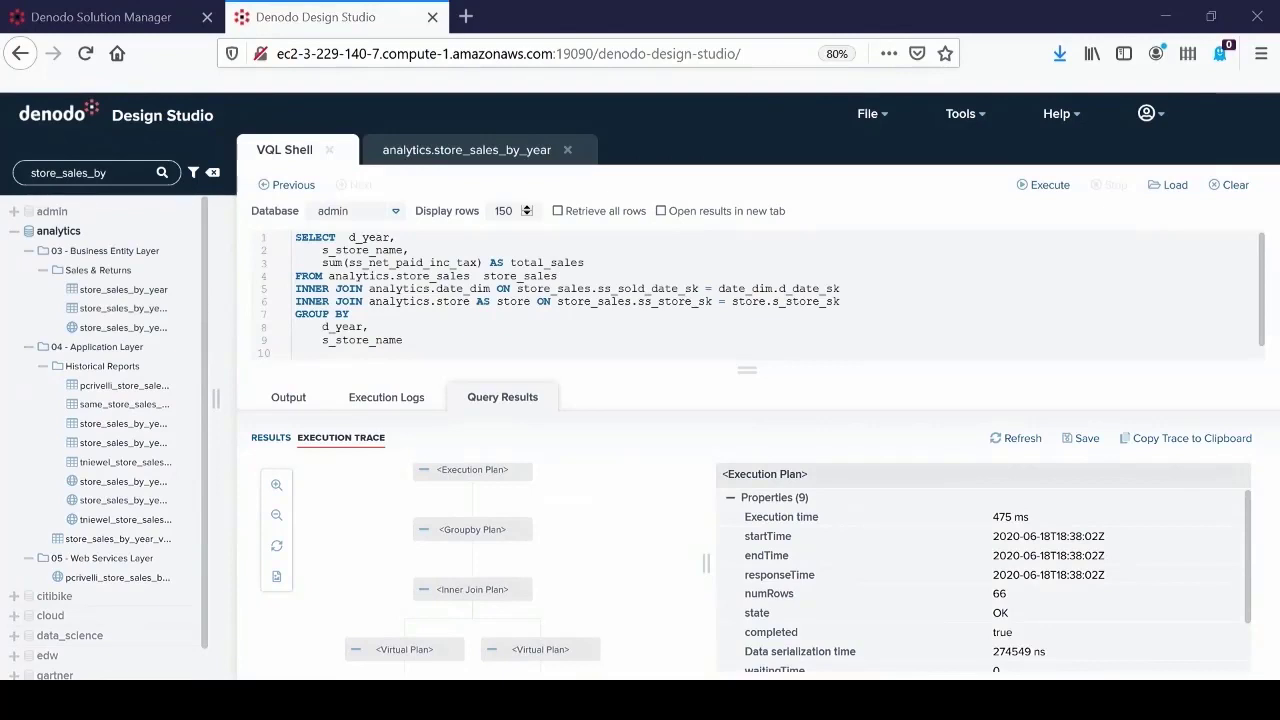
click(868, 113)
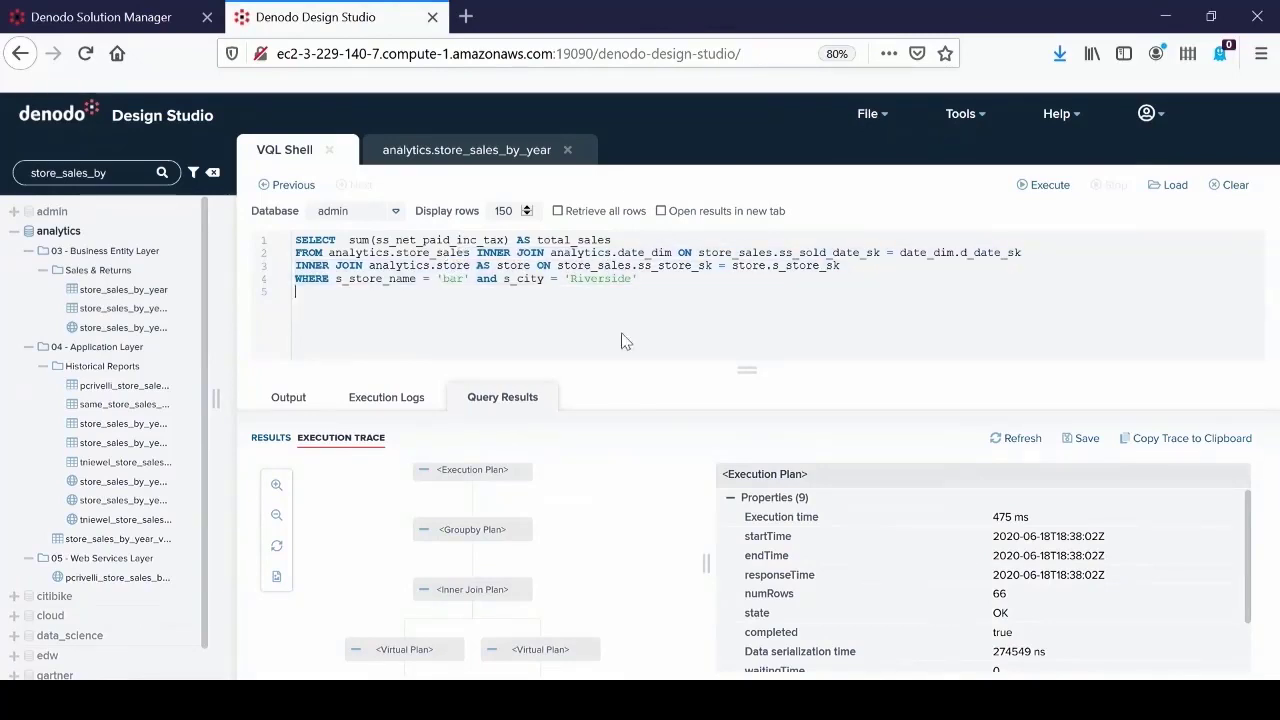
Execute the Riverside 'bar' store total query and show its execution trace
click(1043, 184)
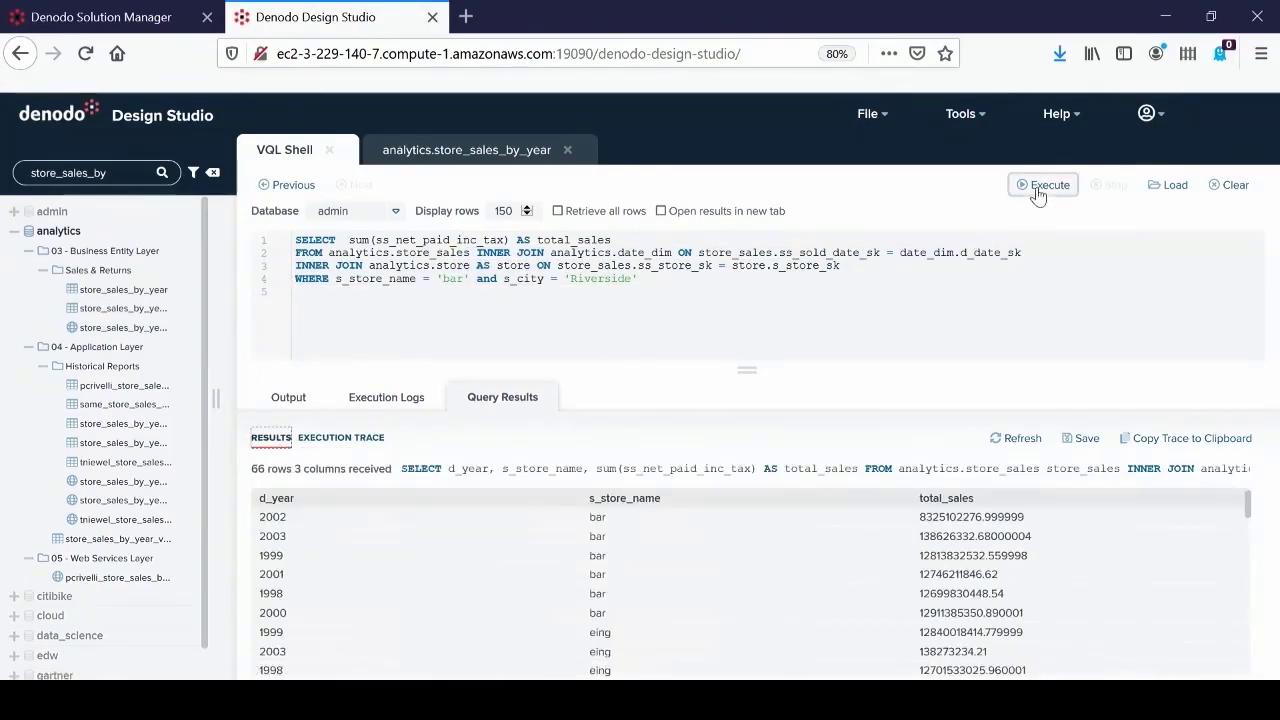
click(1043, 184)
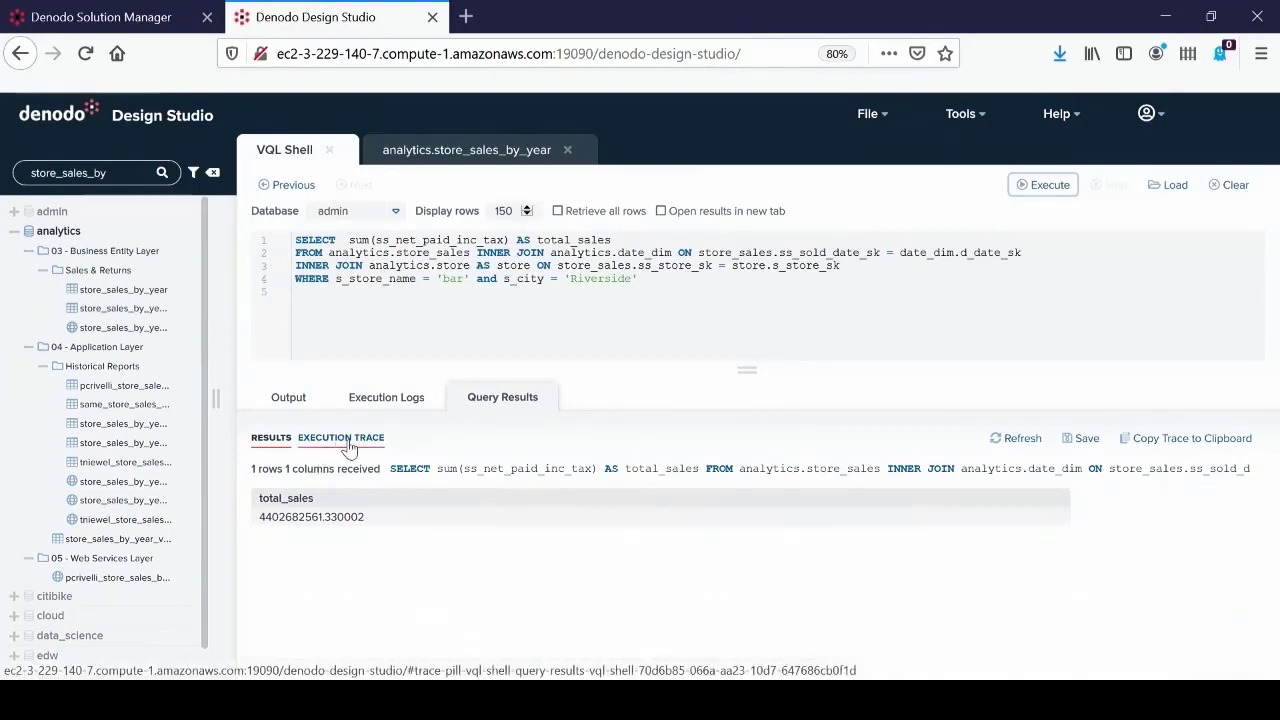
click(341, 438)
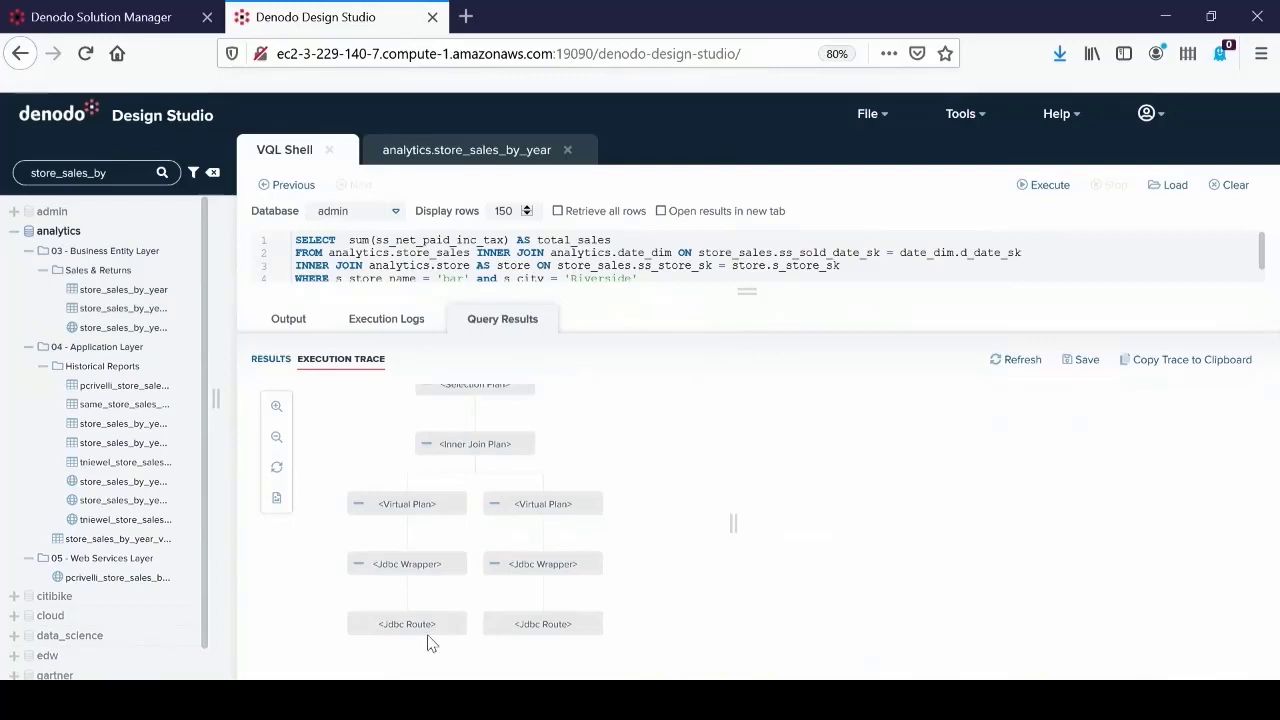
Check the Redshift JDBC route, then the plan's 484 ms execution time for one row
click(407, 623)
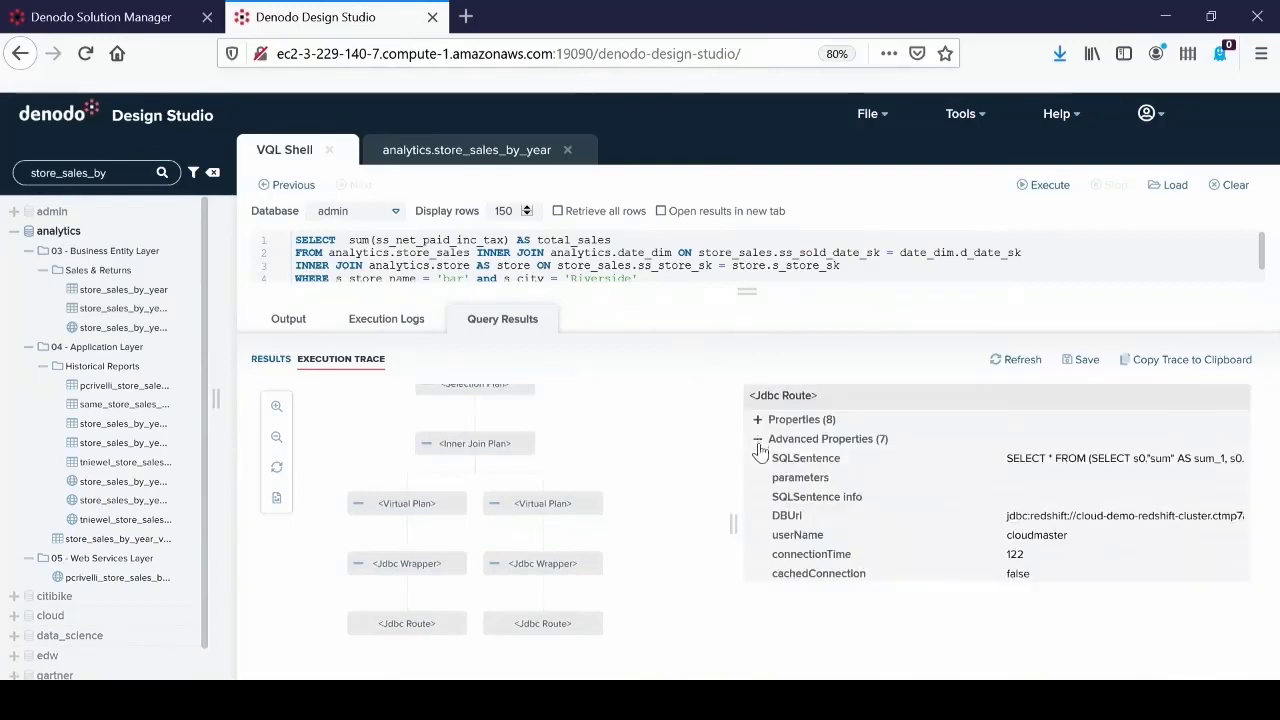
mouse_move(1100, 458)
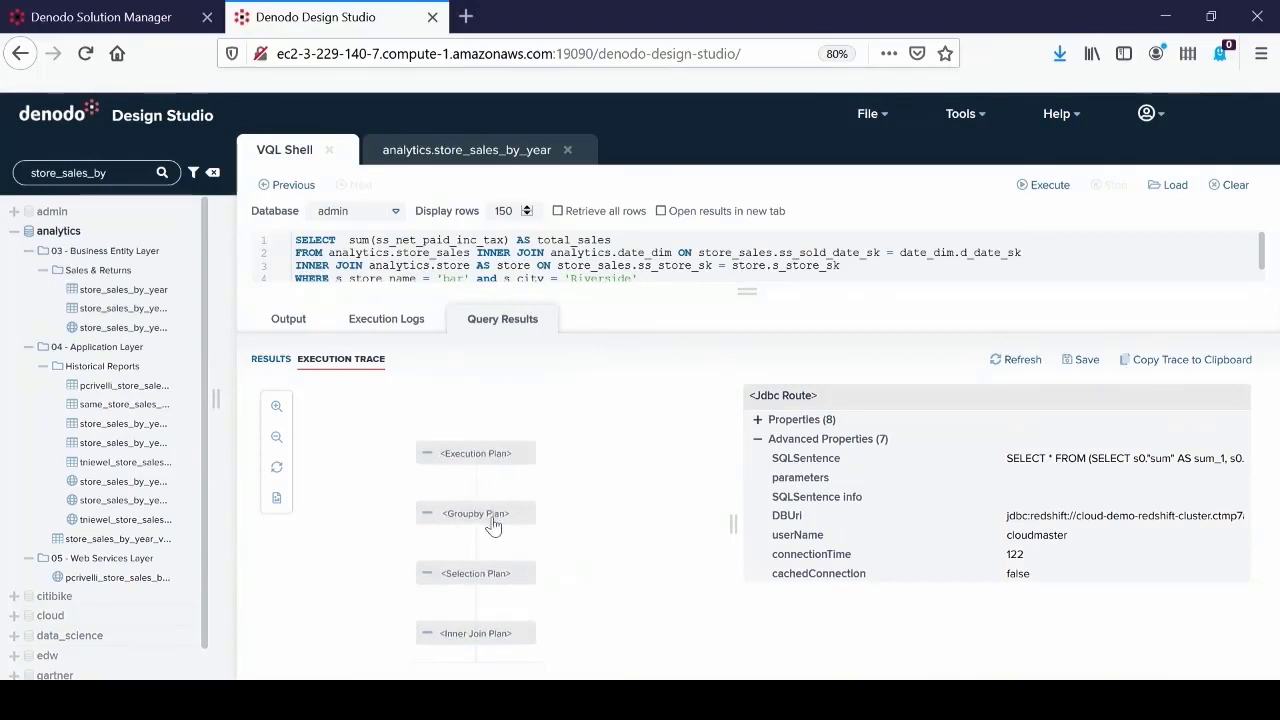
click(475, 453)
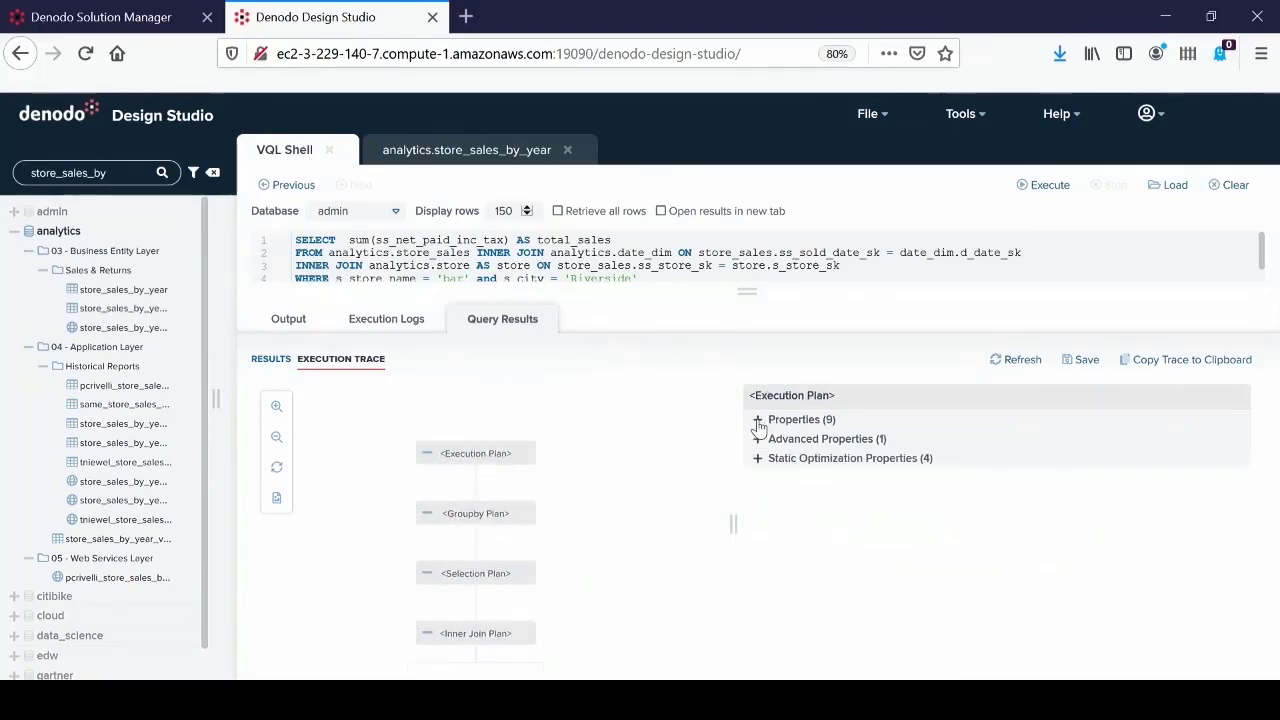
click(757, 419)
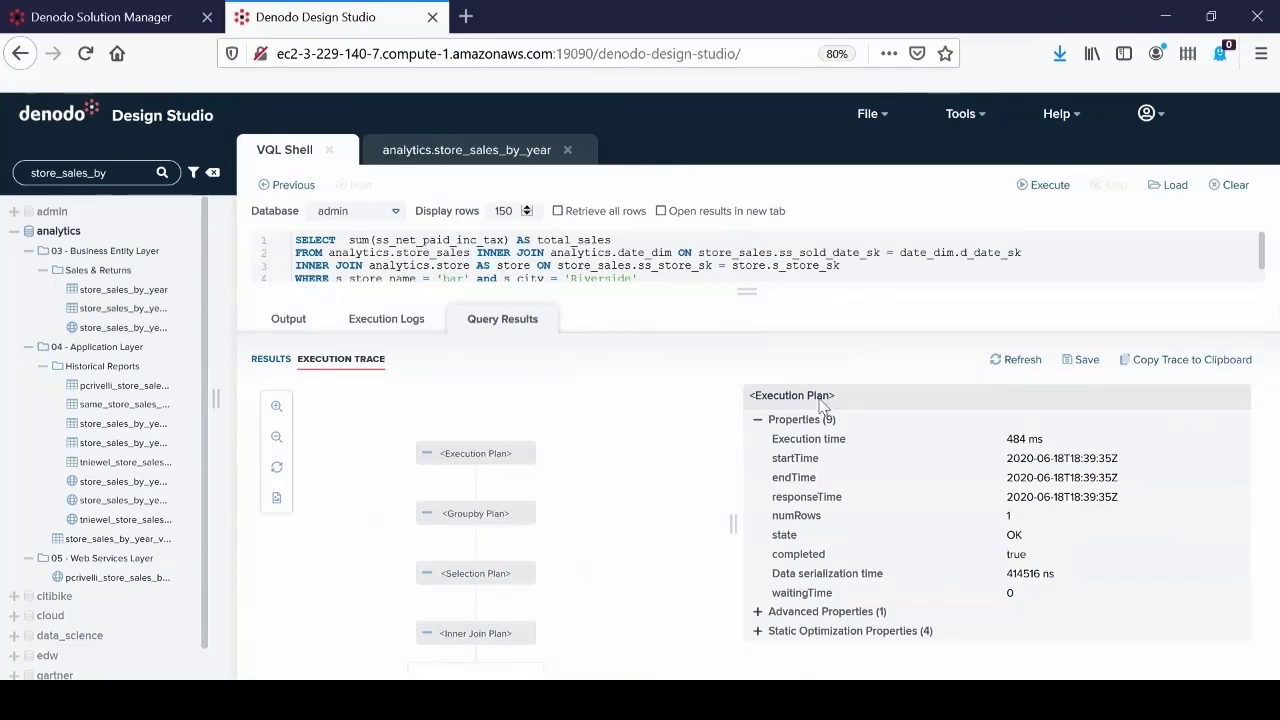